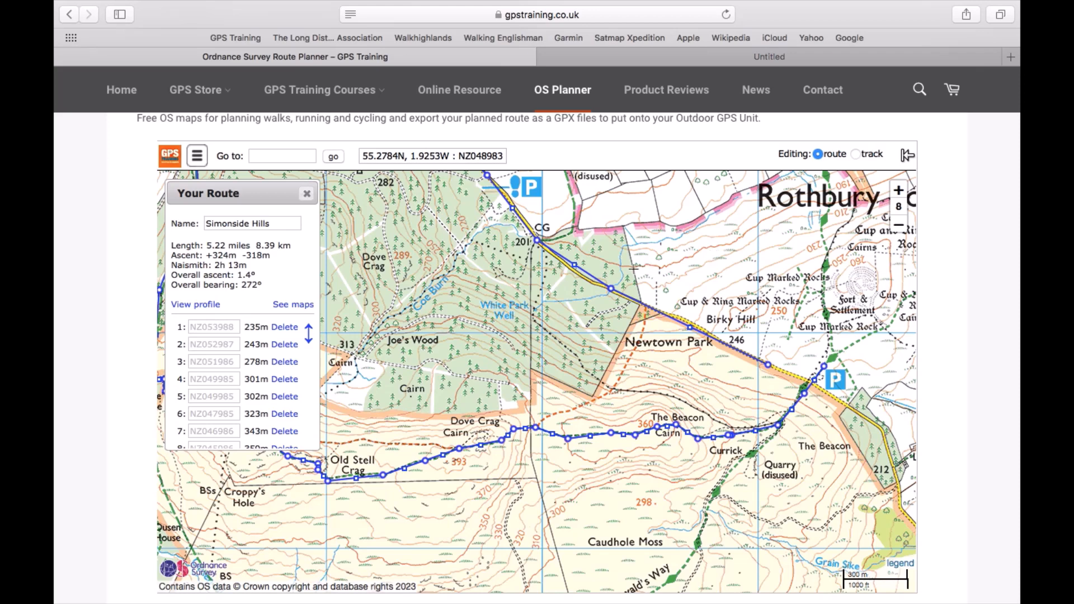
mouse_move(139, 195)
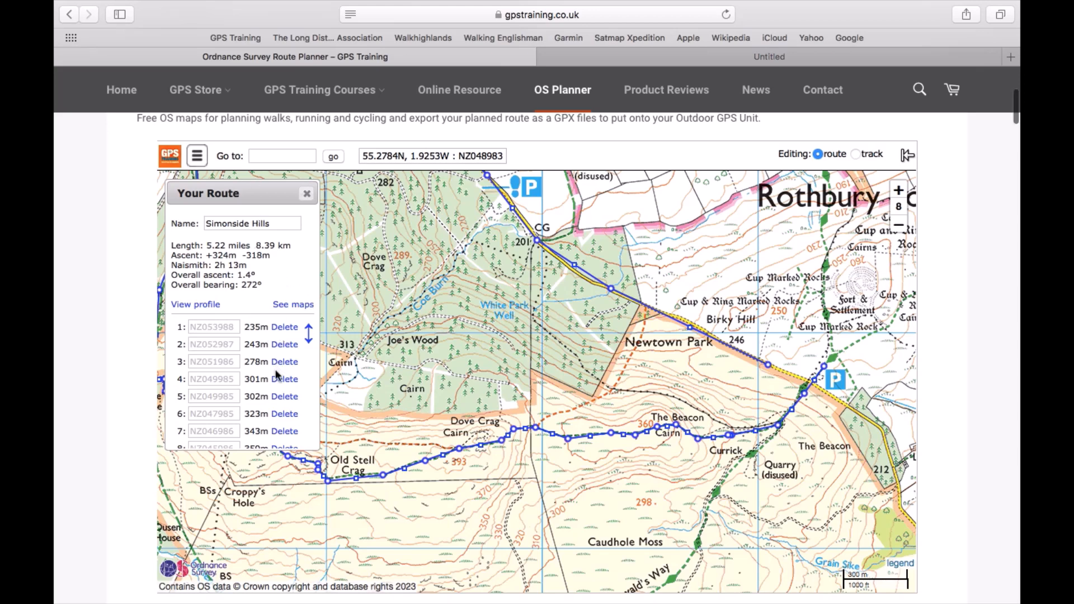
Download the Simonside Hills route (5.22 miles, 42 waypoints) as a GPX file
scroll("down", 3)
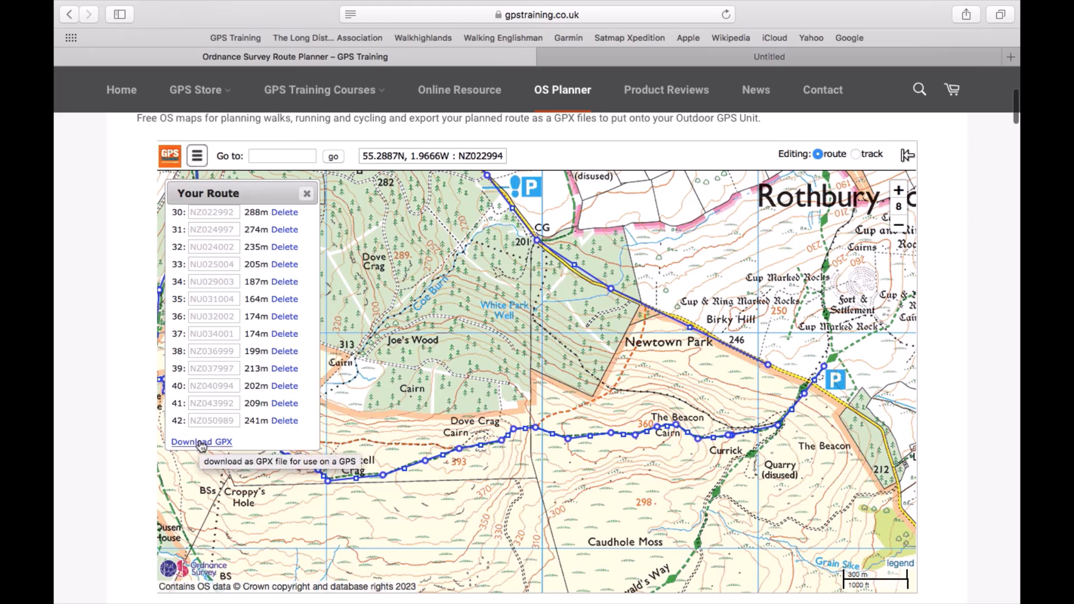
left_click(201, 442)
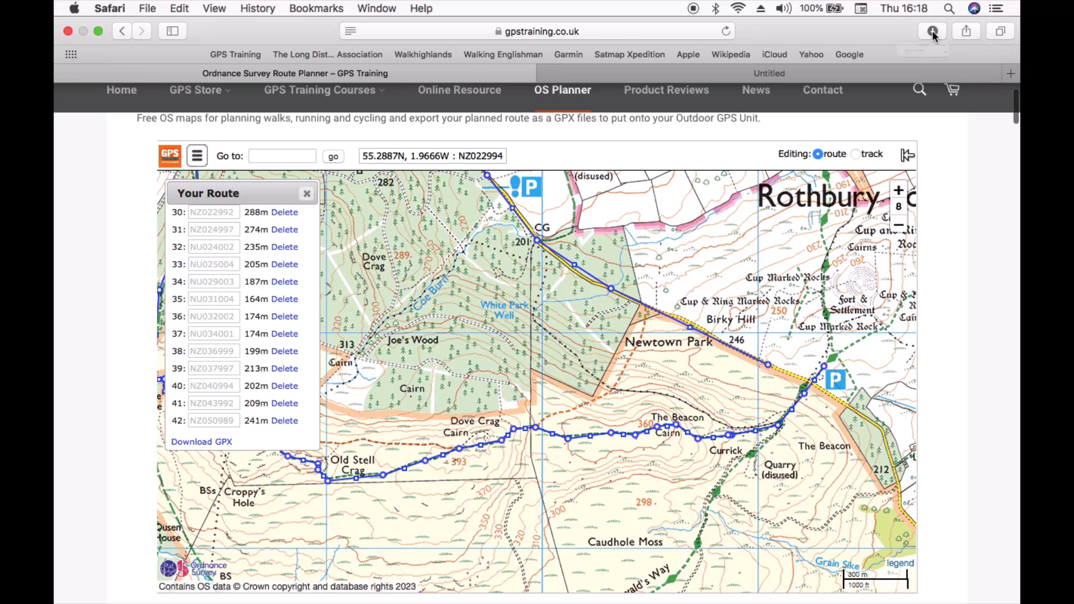
Show Safari's downloads and bring up options for the completed Simonside_Hills.gpx (5 KB)
left_click(931, 32)
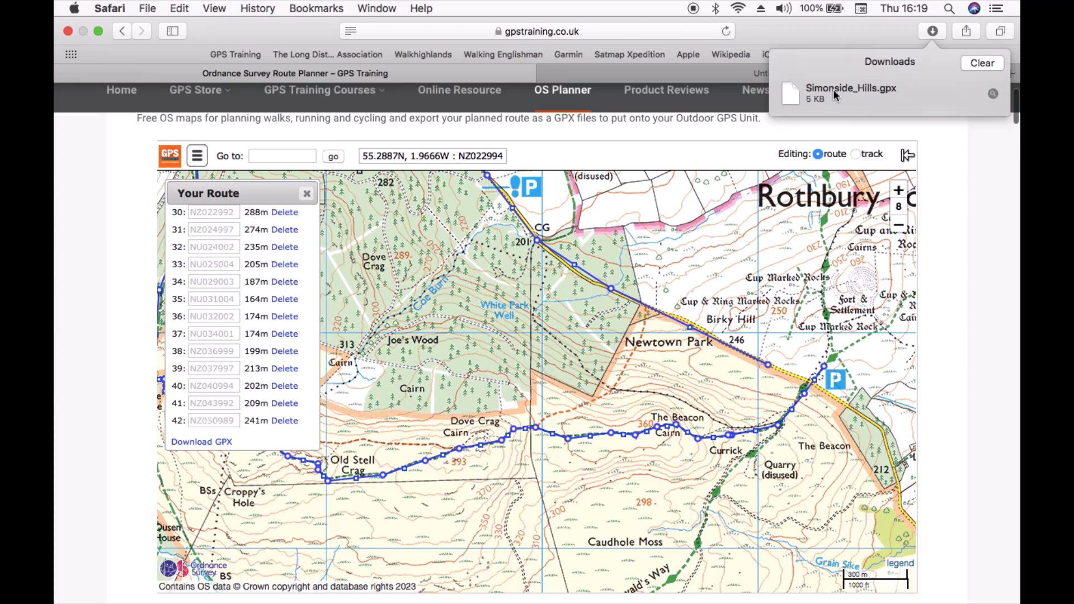
right_click(837, 92)
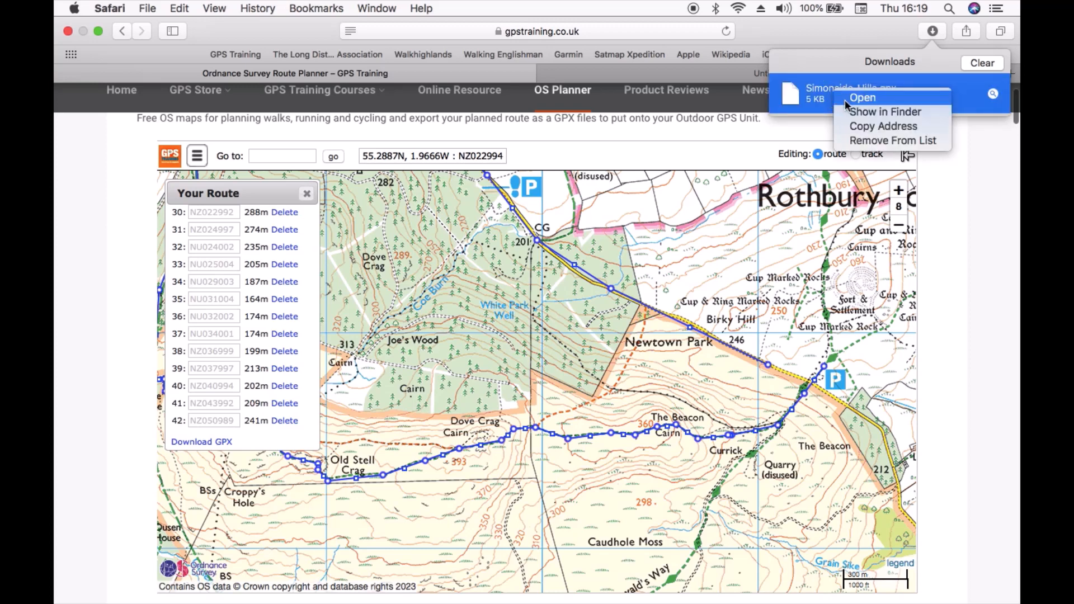
mouse_move(884, 111)
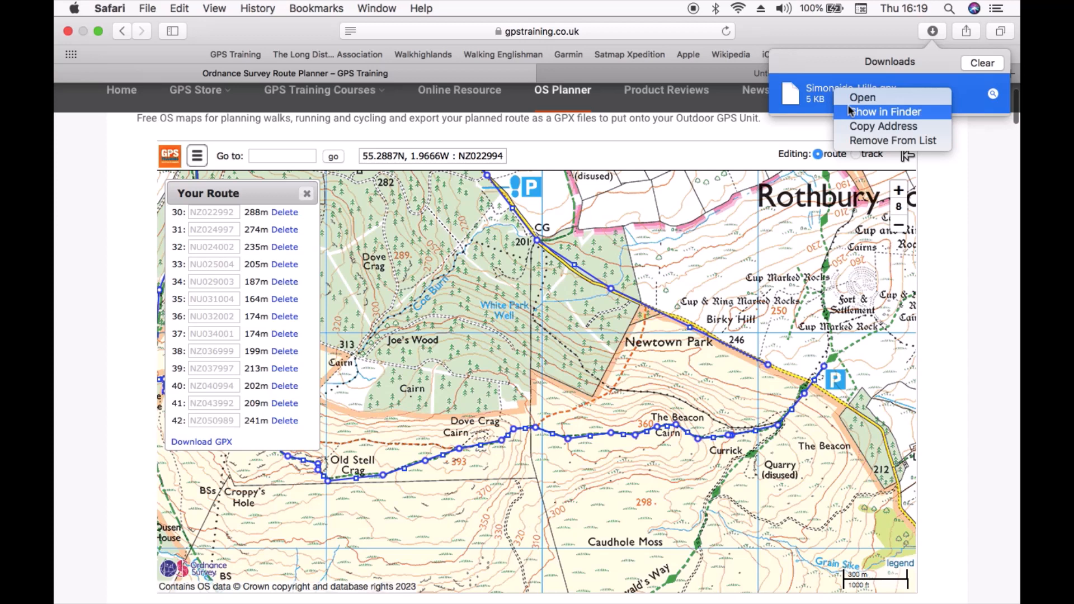
mouse_move(864, 115)
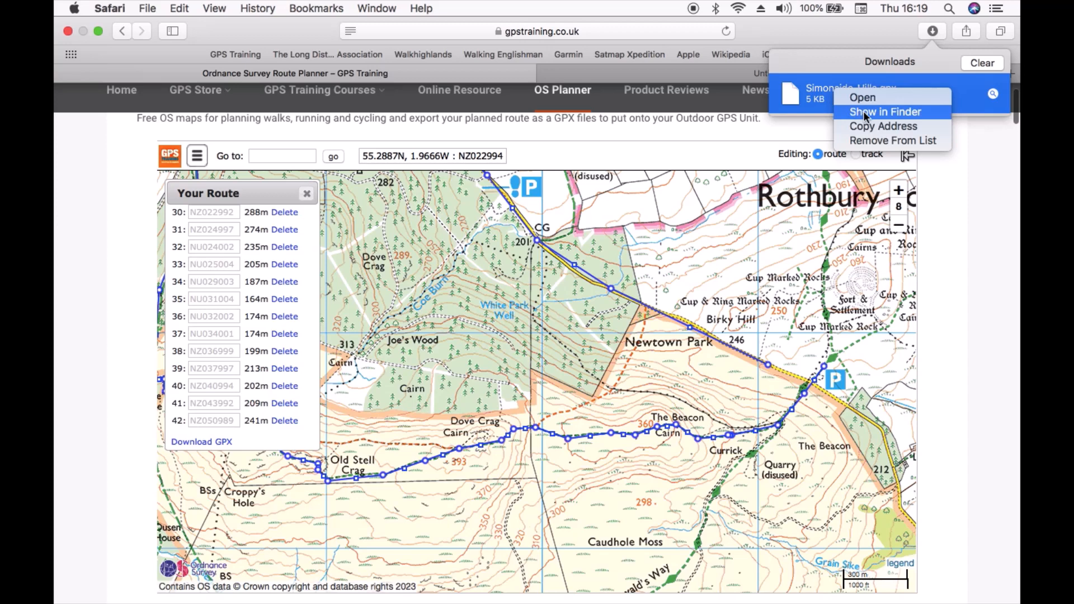
Reveal Simonside_Hills.gpx on disk, then browse into GARMIN > Garmin > GPX
left_click(885, 111)
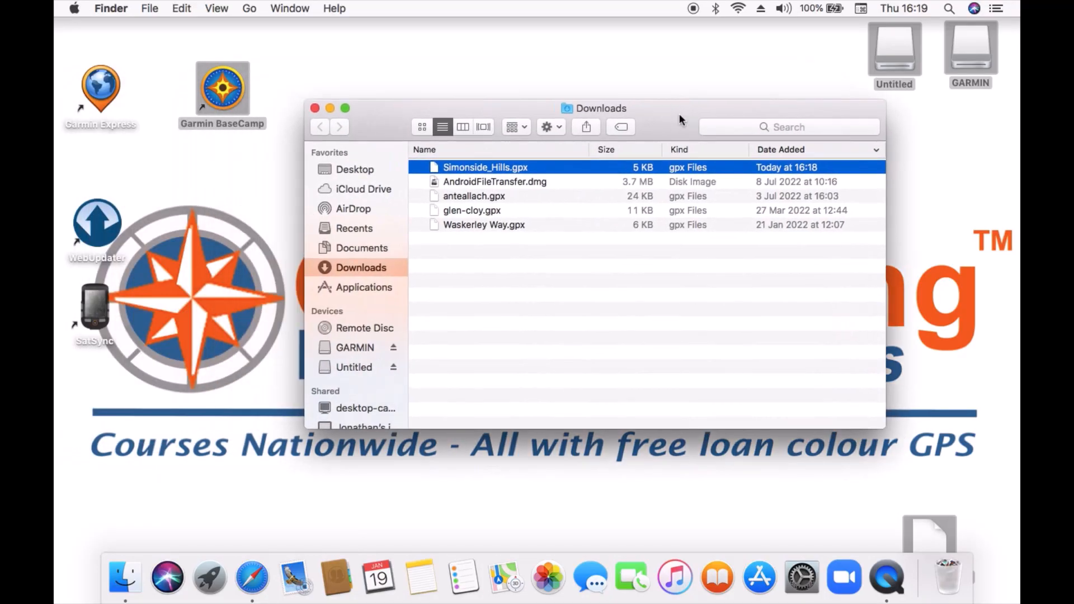
mouse_move(125, 581)
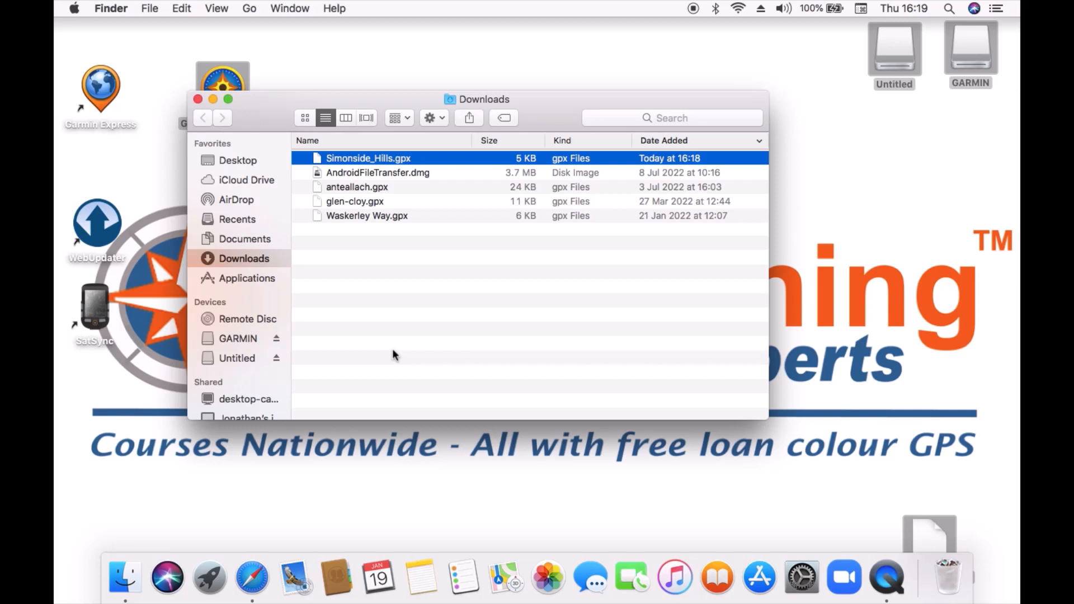
mouse_move(206, 313)
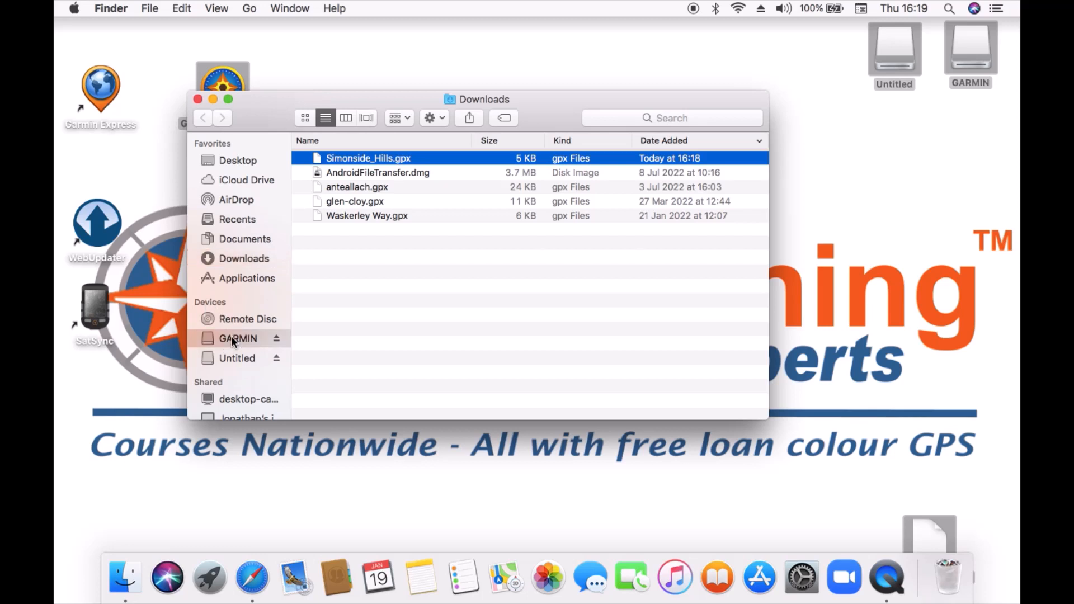
left_click(238, 338)
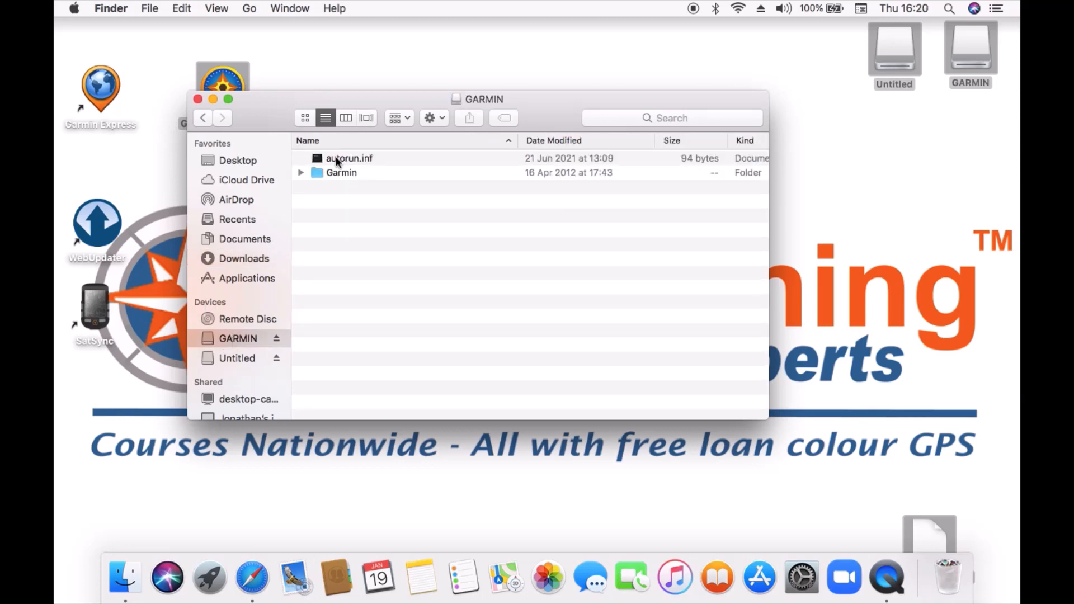
mouse_move(340, 177)
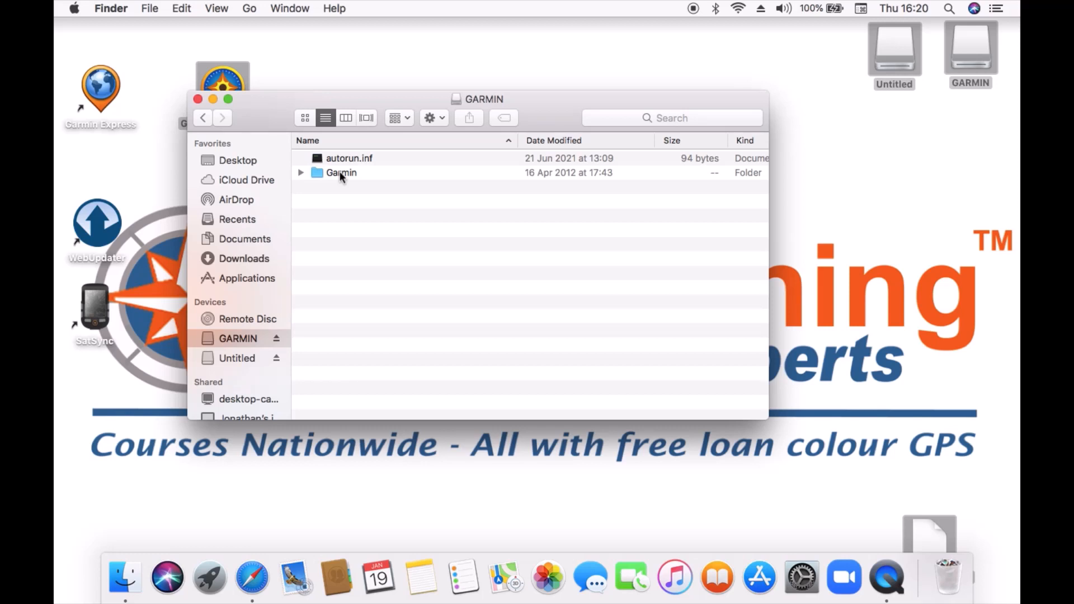
double_click(341, 173)
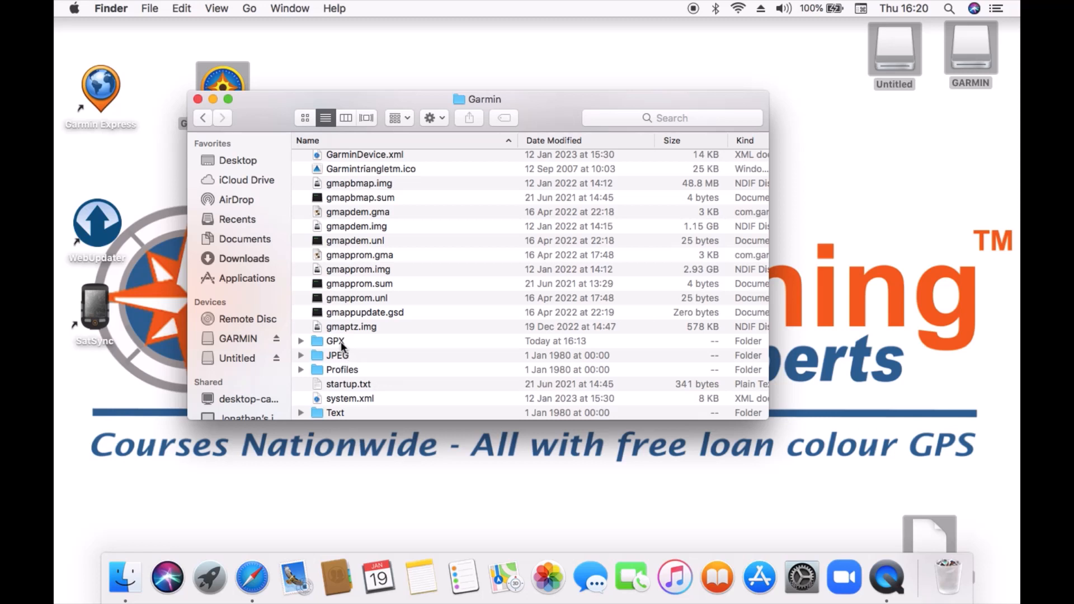
left_click(332, 340)
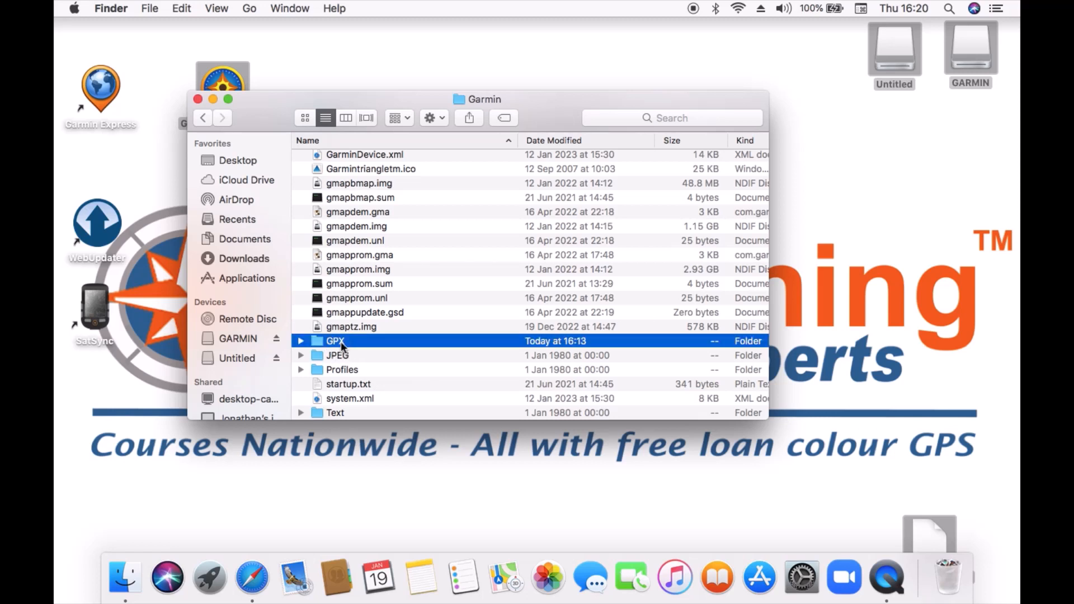
double_click(335, 341)
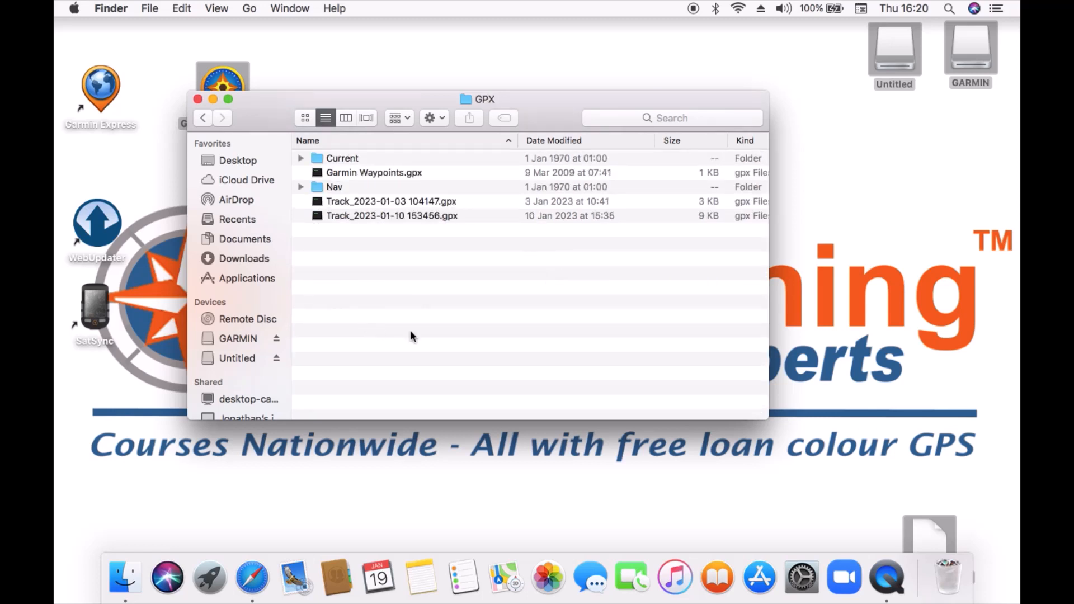
mouse_move(468, 237)
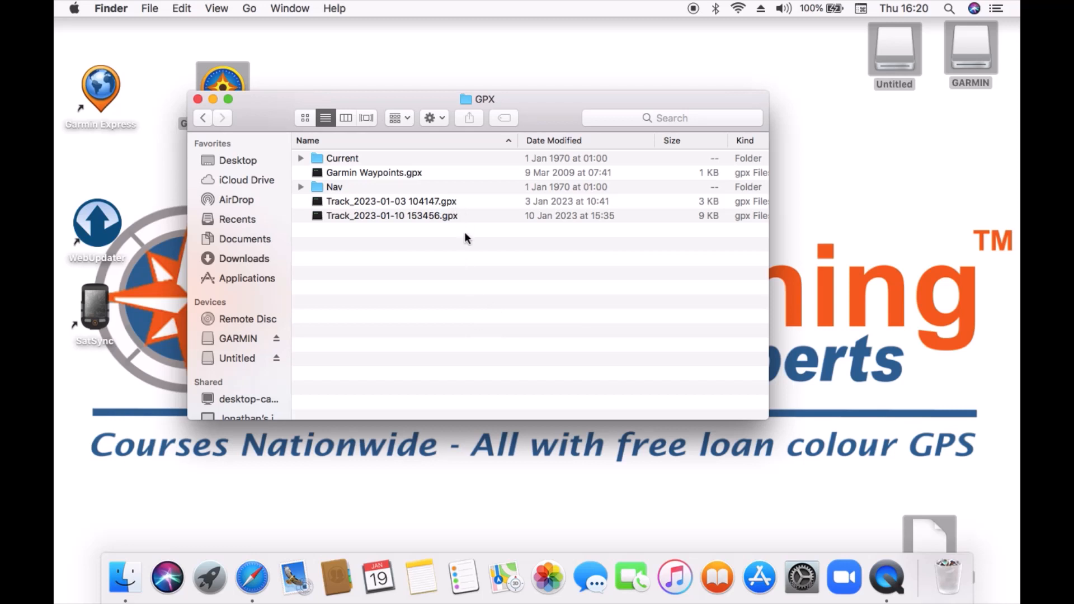
mouse_move(473, 352)
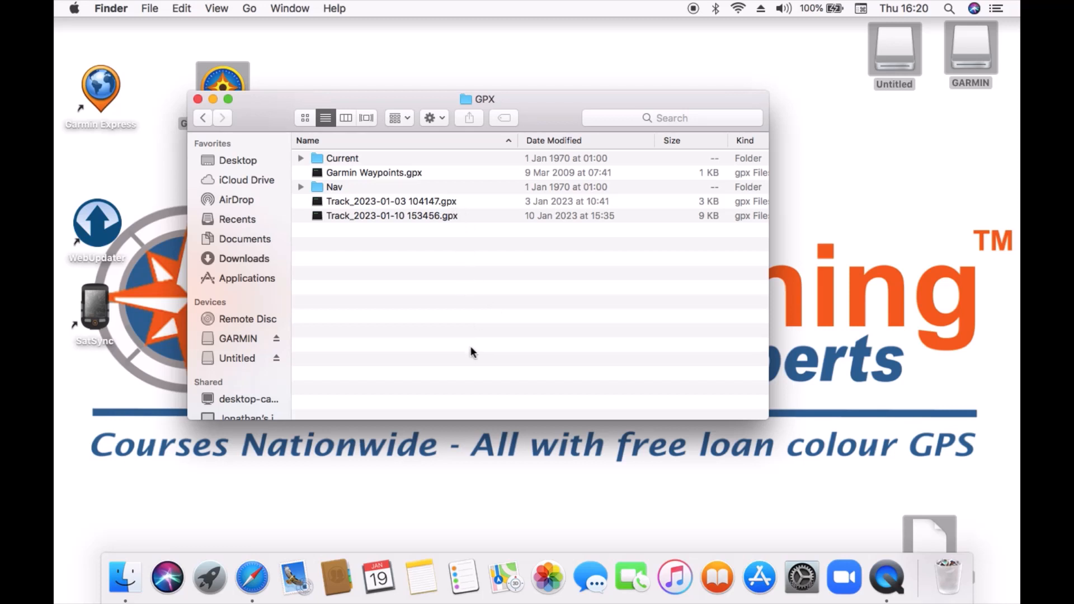
mouse_move(238, 265)
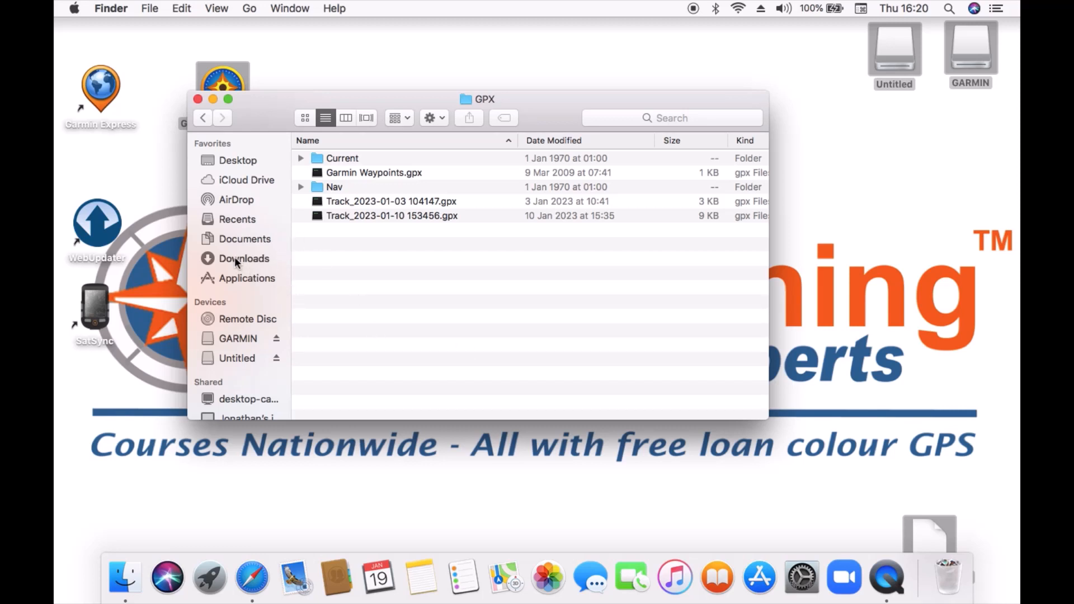
Move Simonside_Hills.gpx from Downloads onto the desktop, replacing the older copy there
left_click(243, 258)
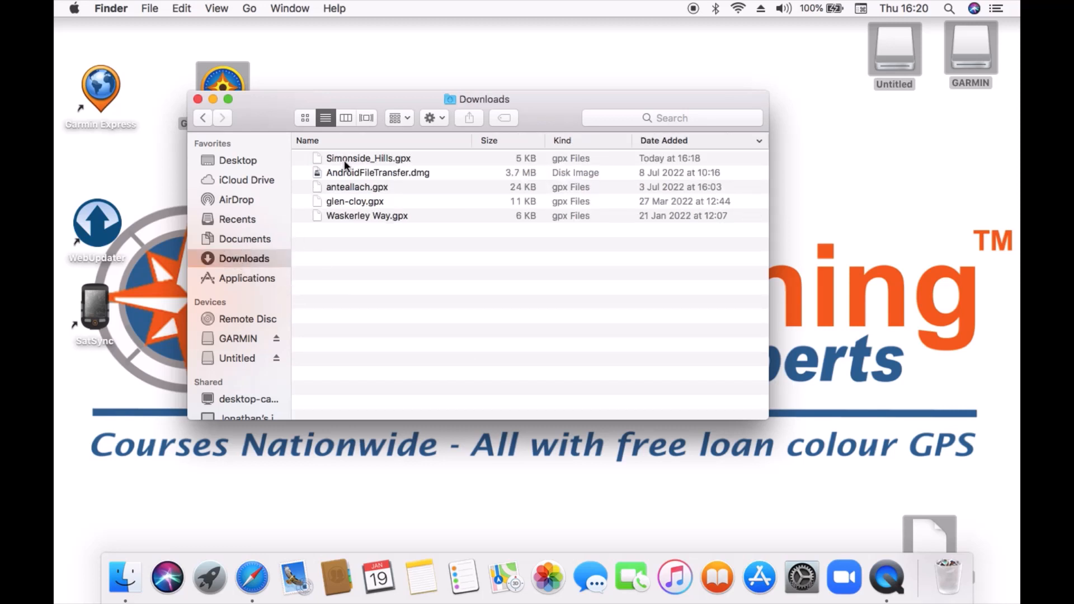
left_click(367, 159)
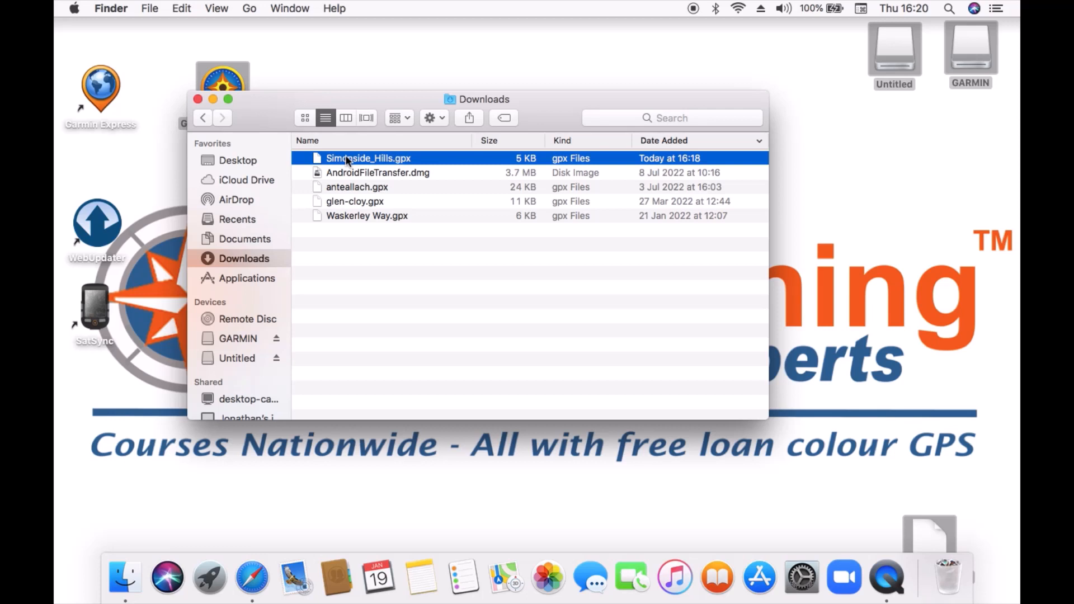
left_click_drag(368, 158, 866, 262)
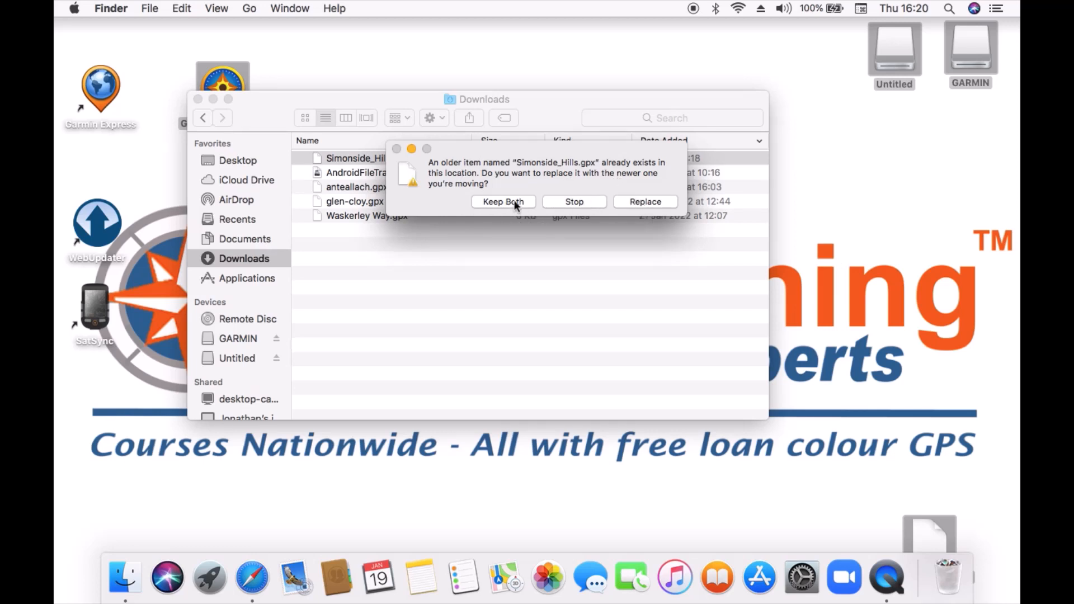
left_click(504, 201)
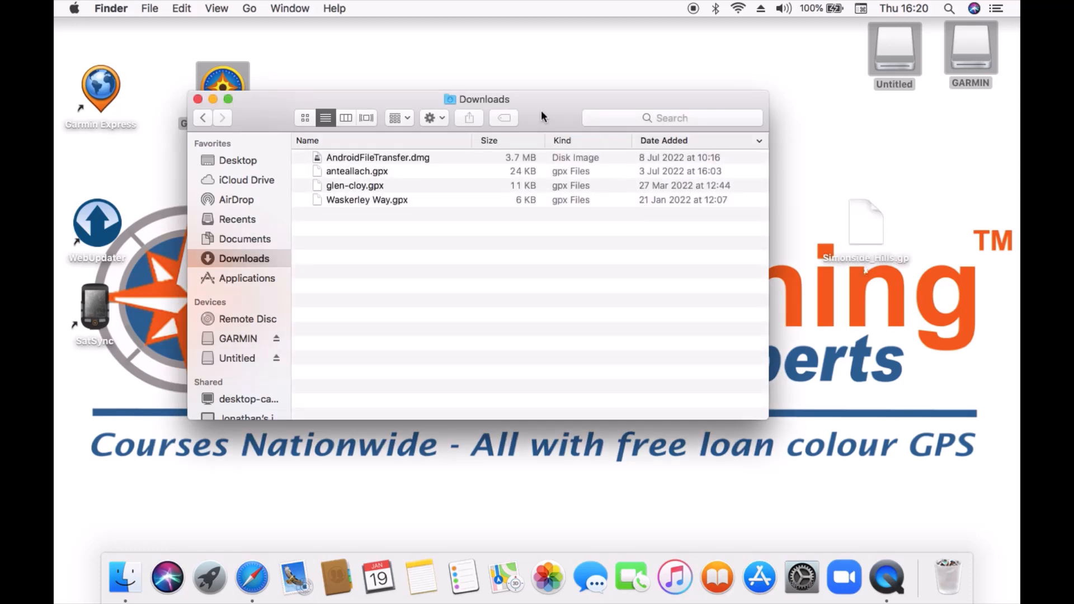
mouse_move(269, 101)
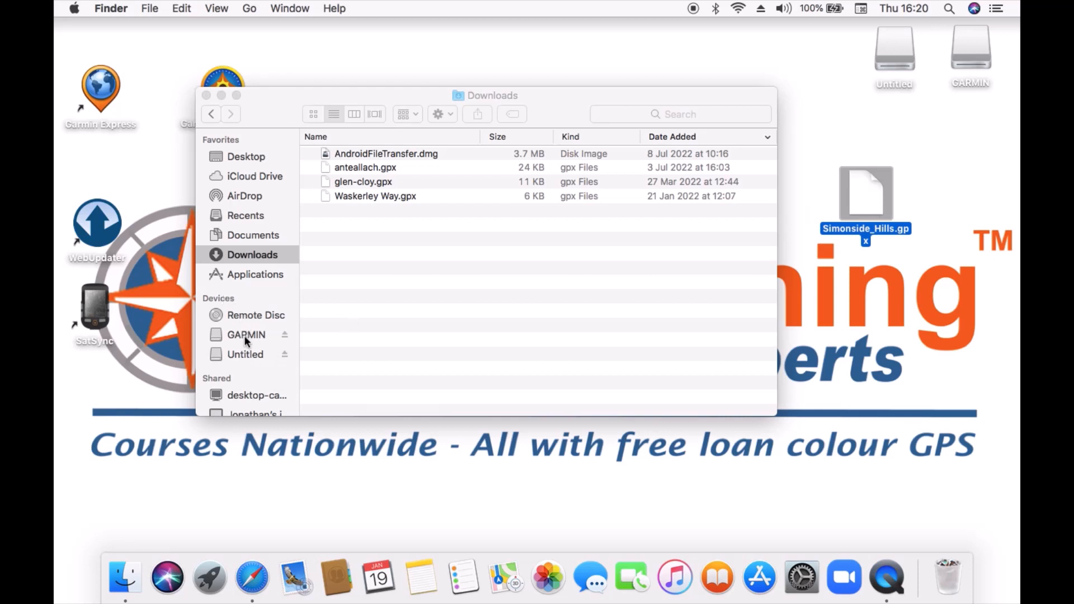
Copy Simonside_Hills.gpx from the desktop into GARMIN > Garmin > GPX beside the waypoint and track files
left_click(246, 335)
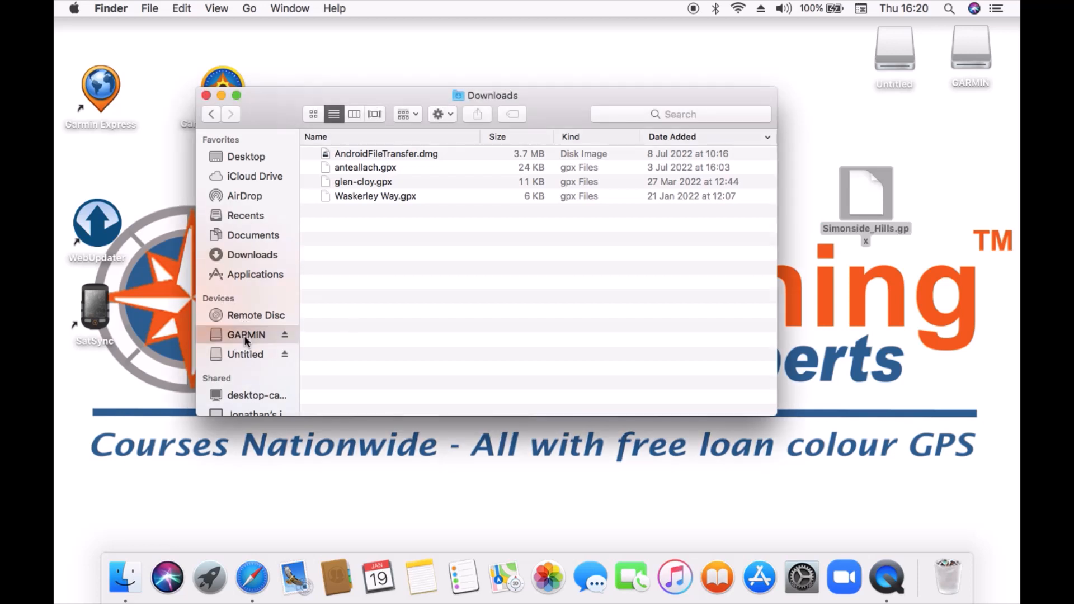
left_click(246, 335)
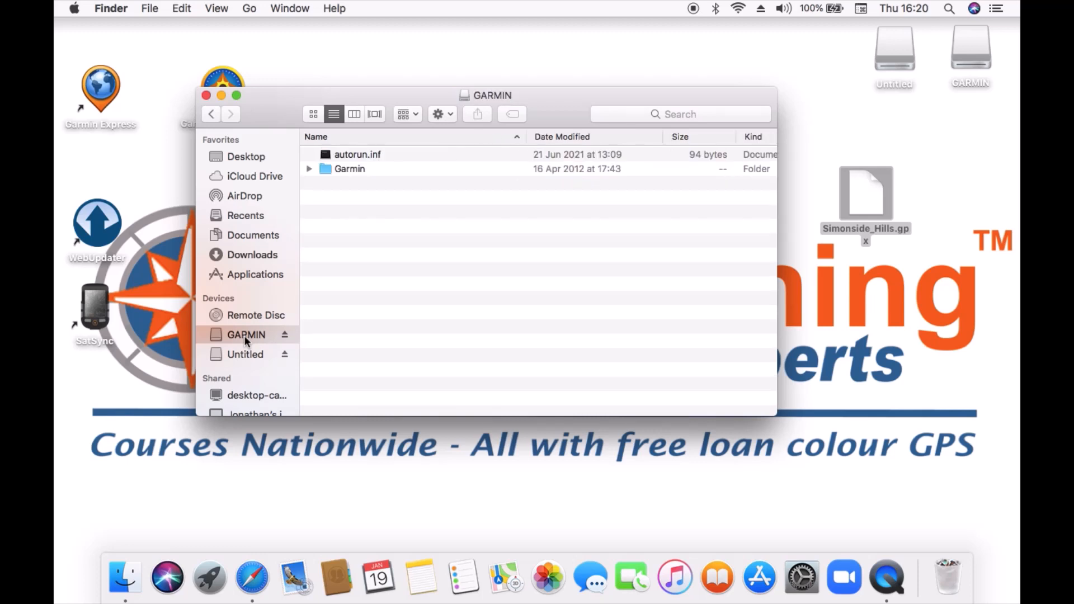
left_click(349, 169)
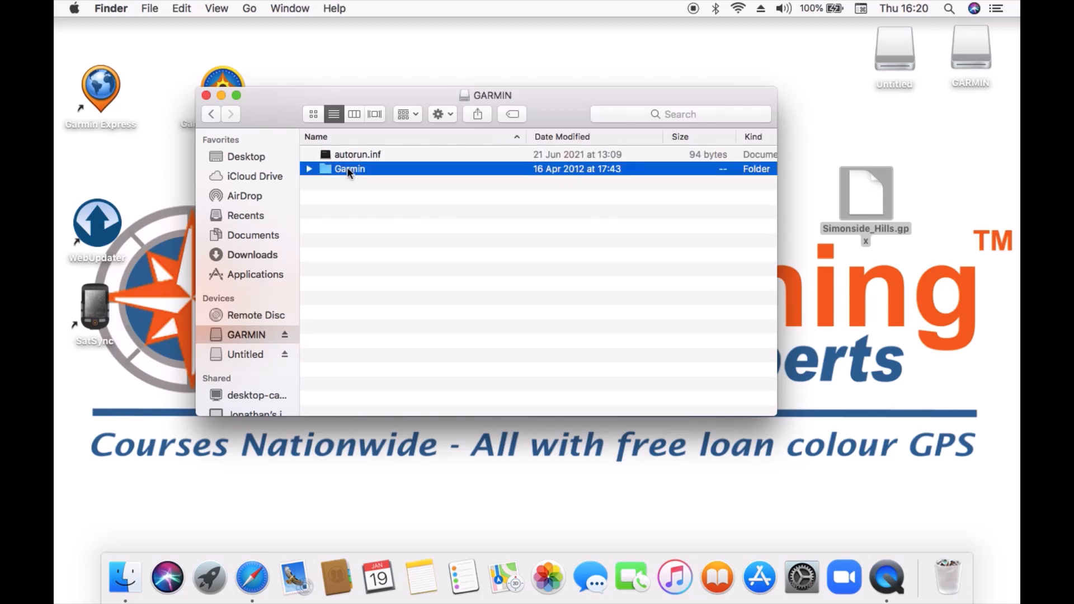
double_click(349, 168)
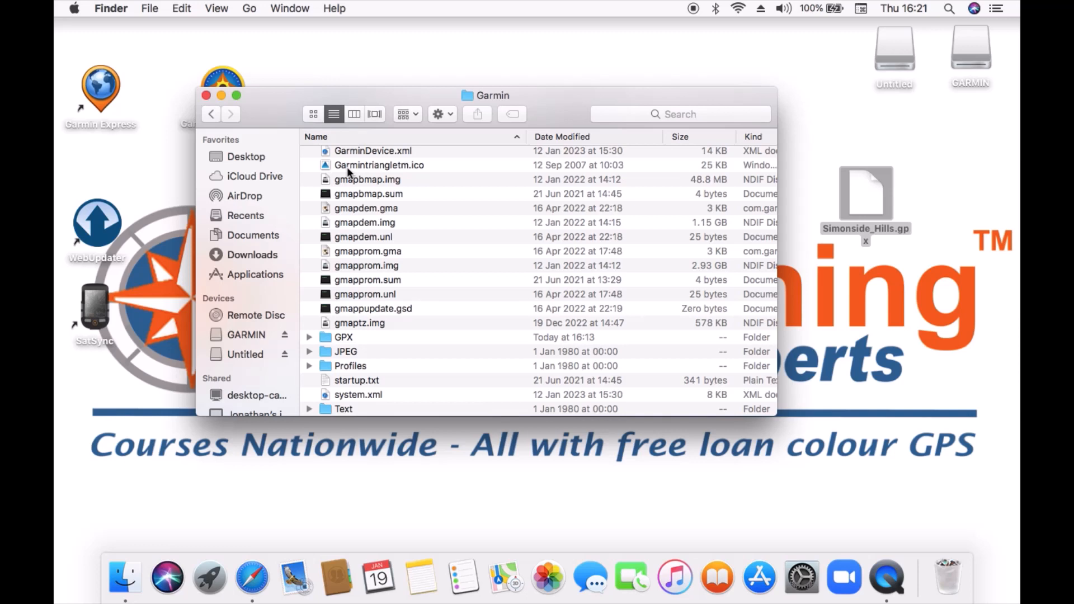
mouse_move(246, 355)
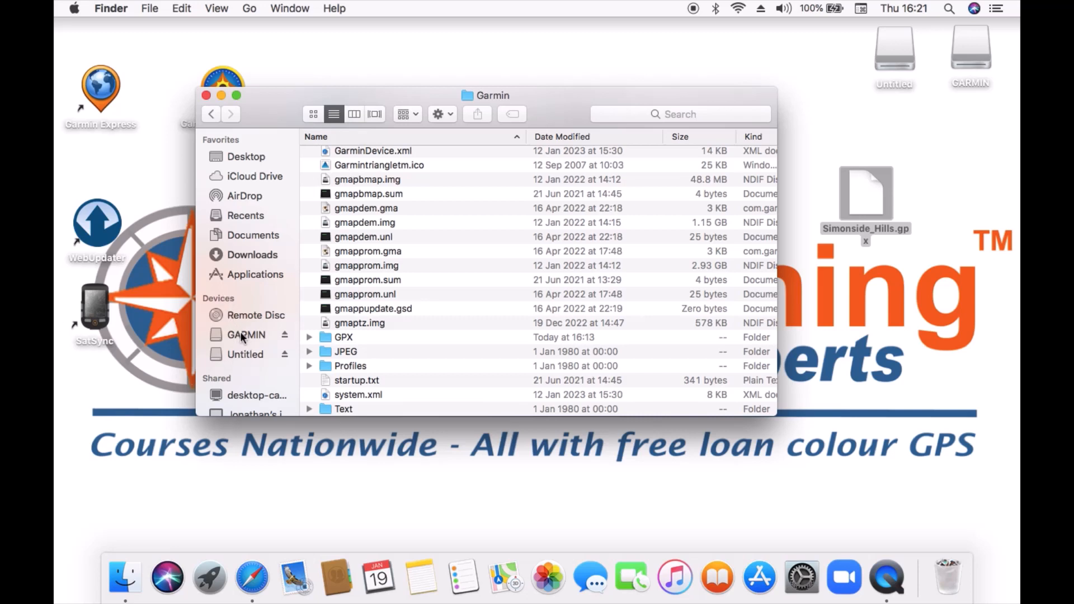
scroll("down", 3)
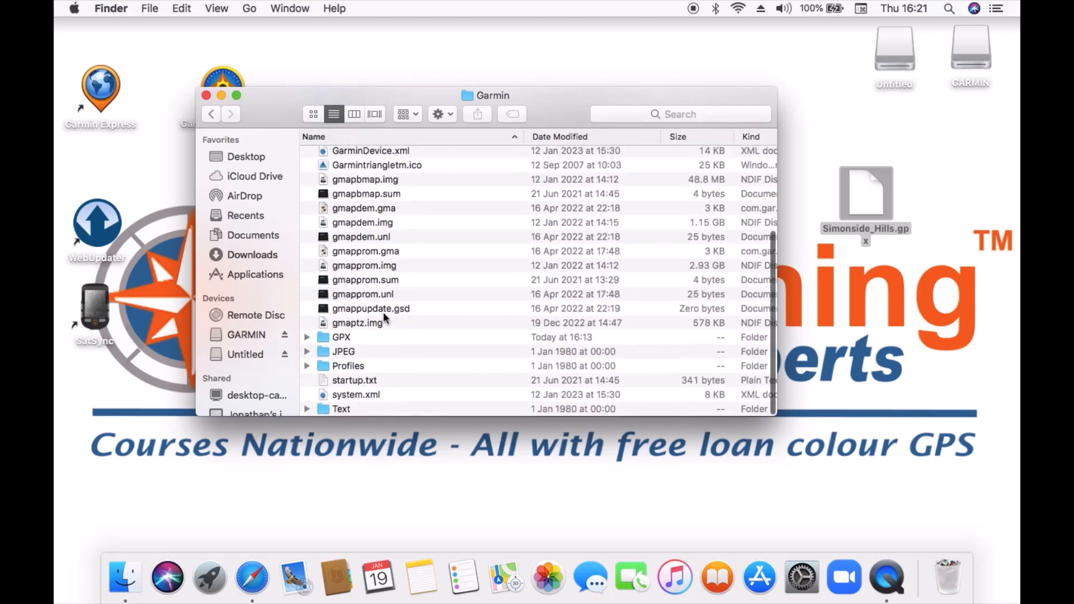
double_click(338, 338)
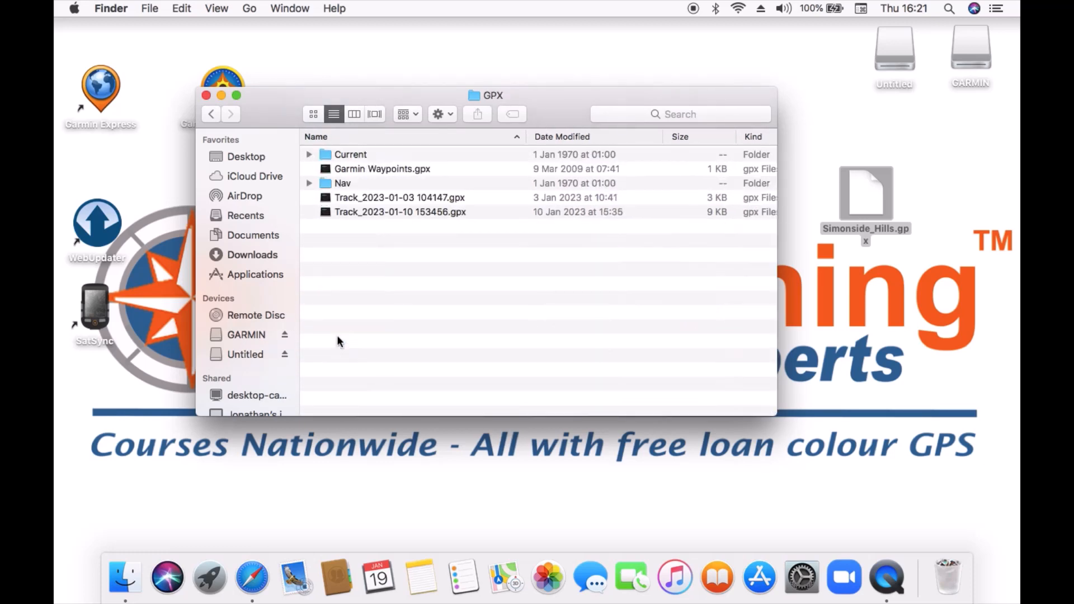
mouse_move(510, 318)
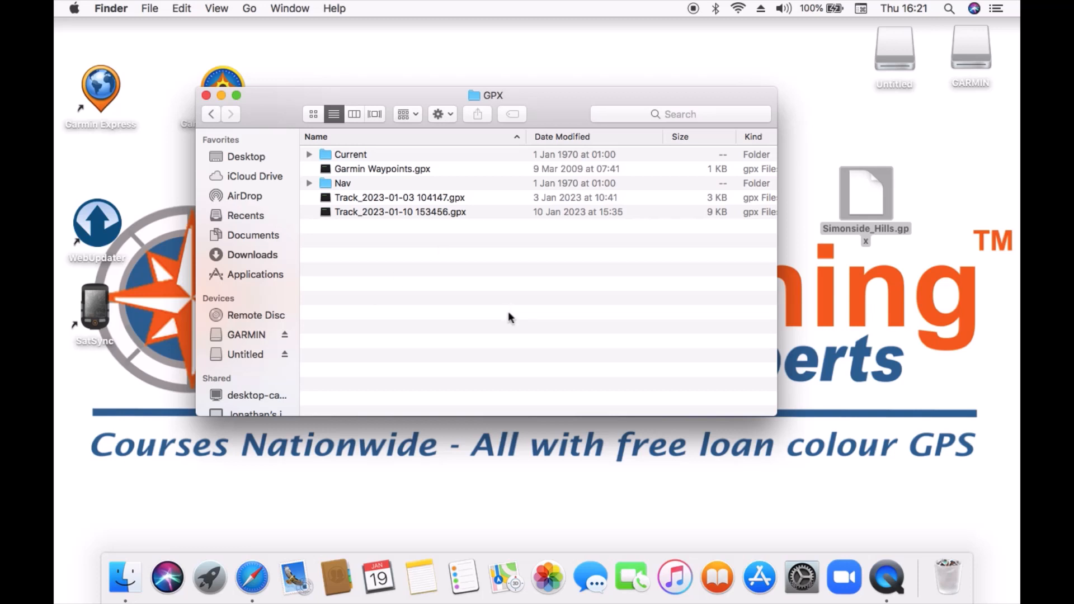
mouse_move(824, 220)
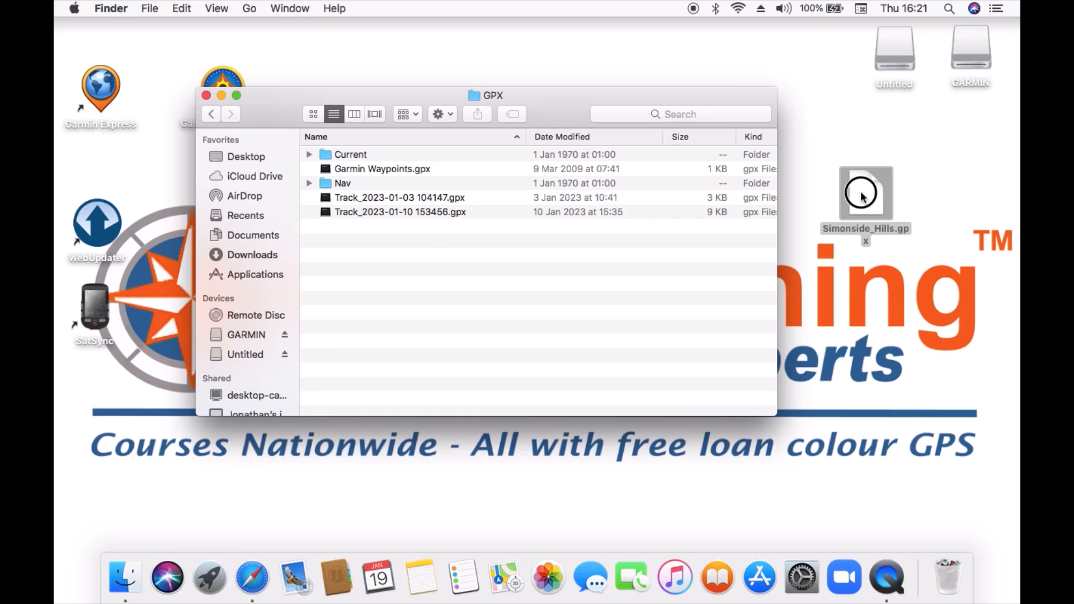
left_click_drag(865, 194, 468, 297)
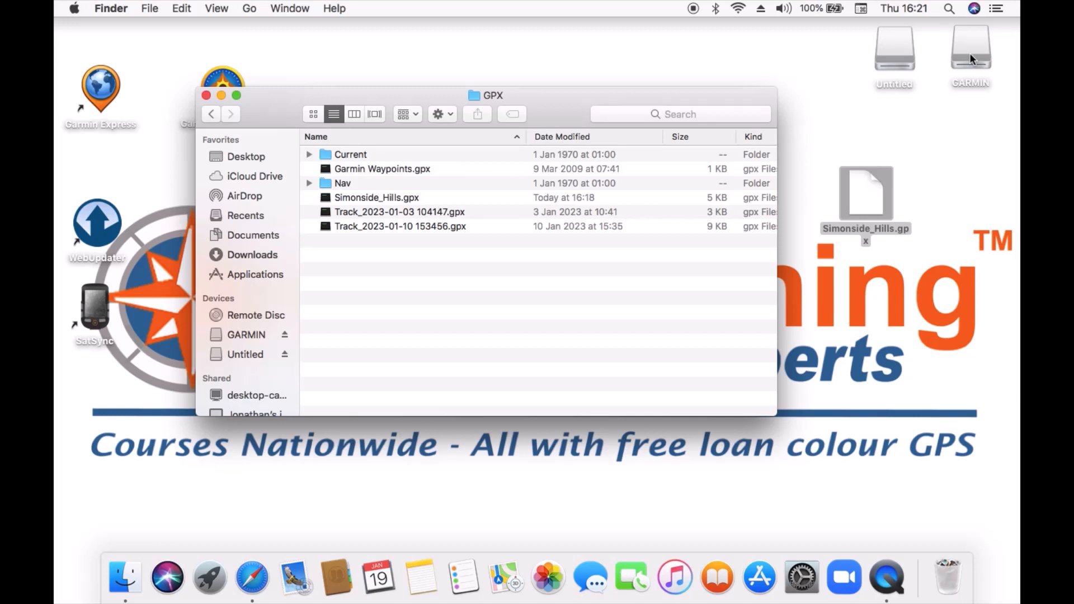
left_click(246, 335)
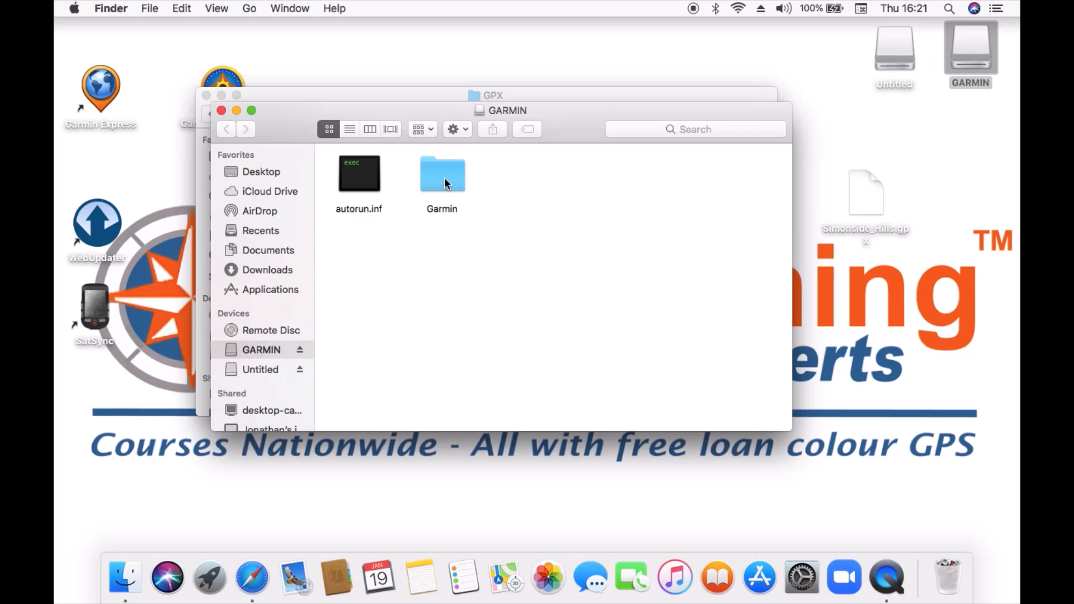
double_click(441, 173)
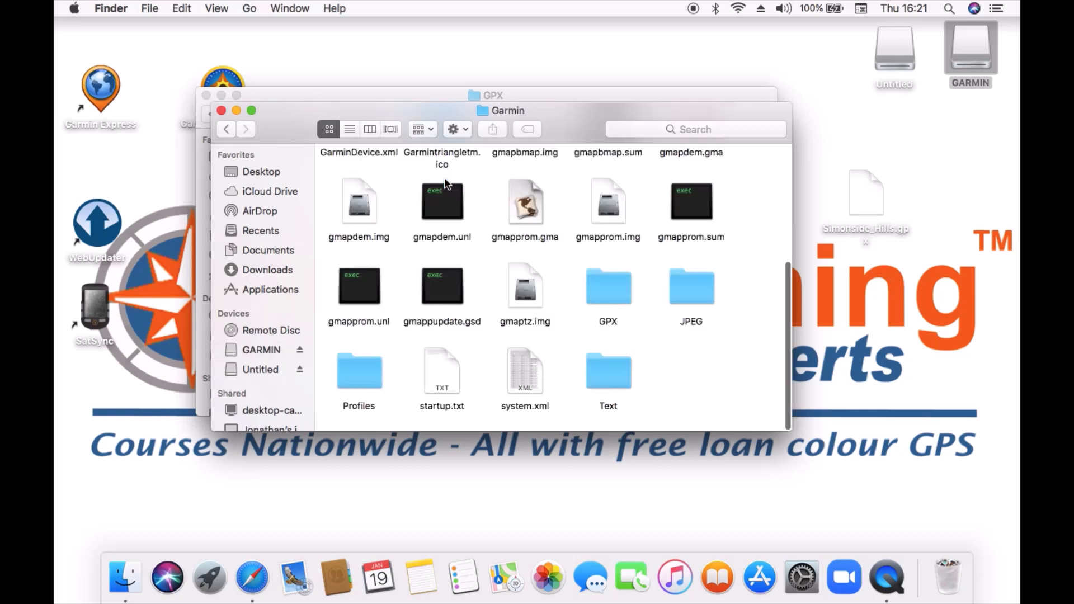
left_click(608, 289)
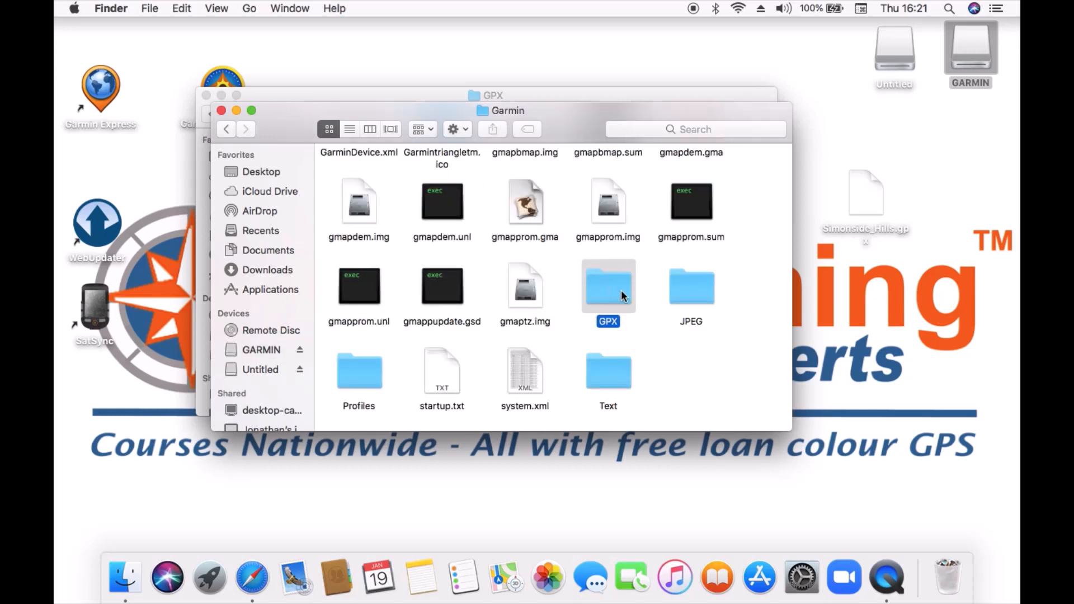
double_click(608, 287)
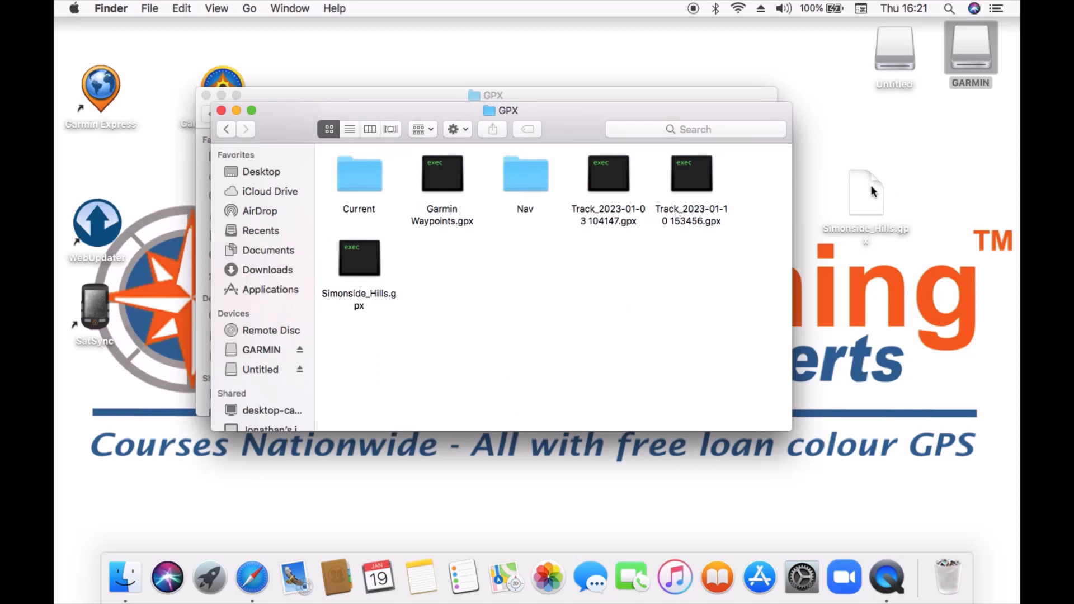
left_click_drag(866, 191, 830, 226)
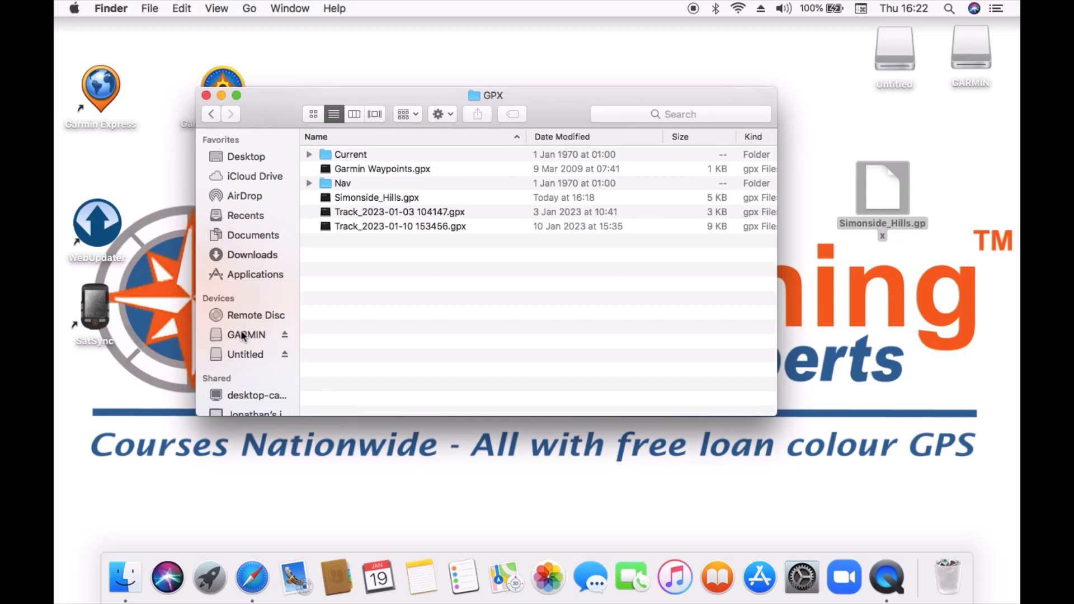
Eject the GARMIN device from the Finder sidebar so it can be unplugged
left_click(247, 334)
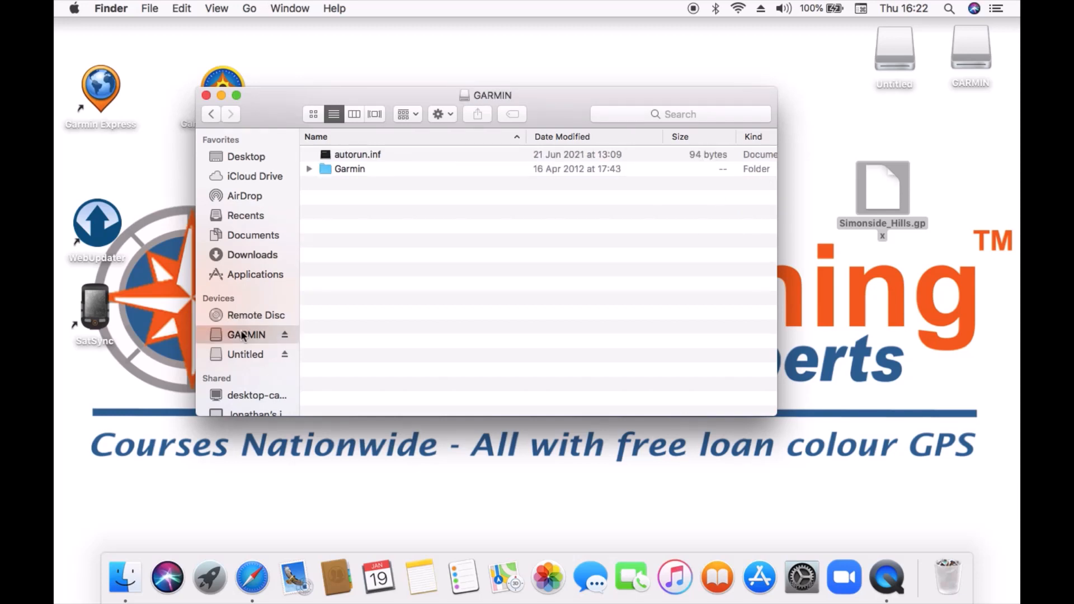
right_click(245, 335)
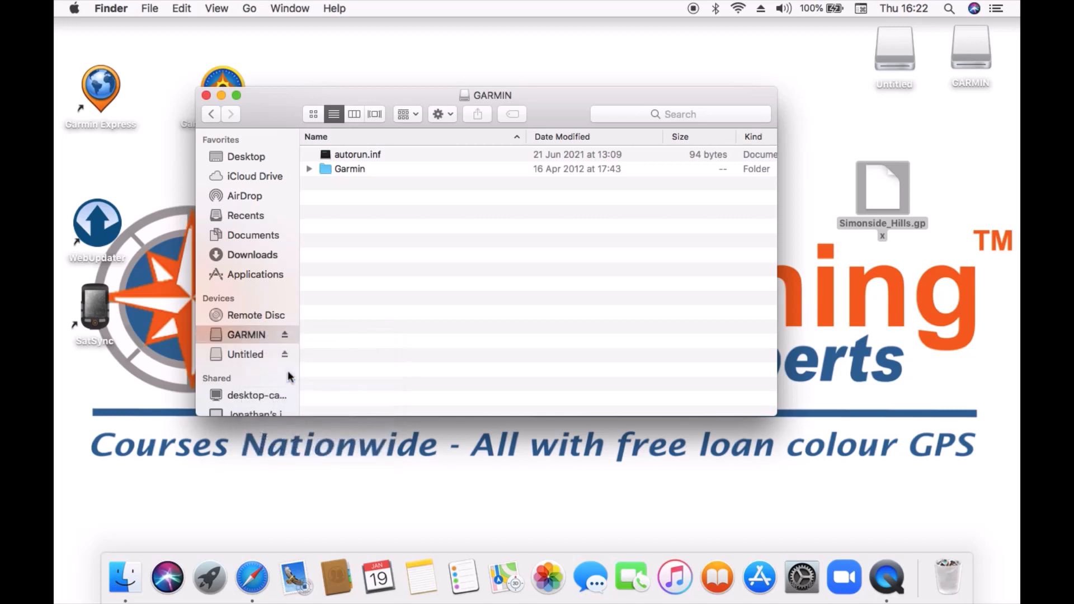
mouse_move(236, 356)
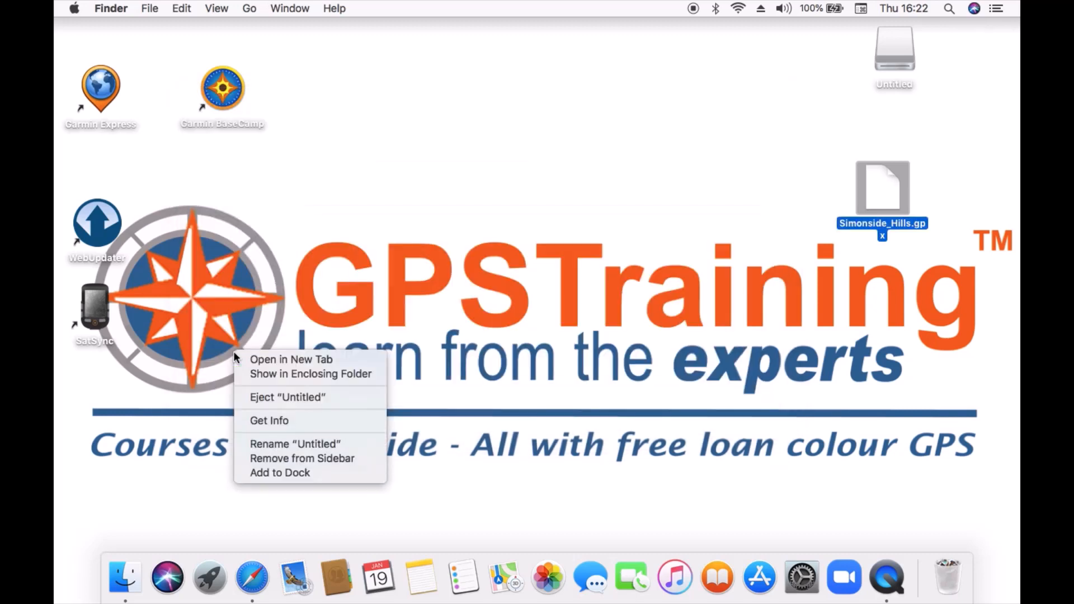
left_click(271, 400)
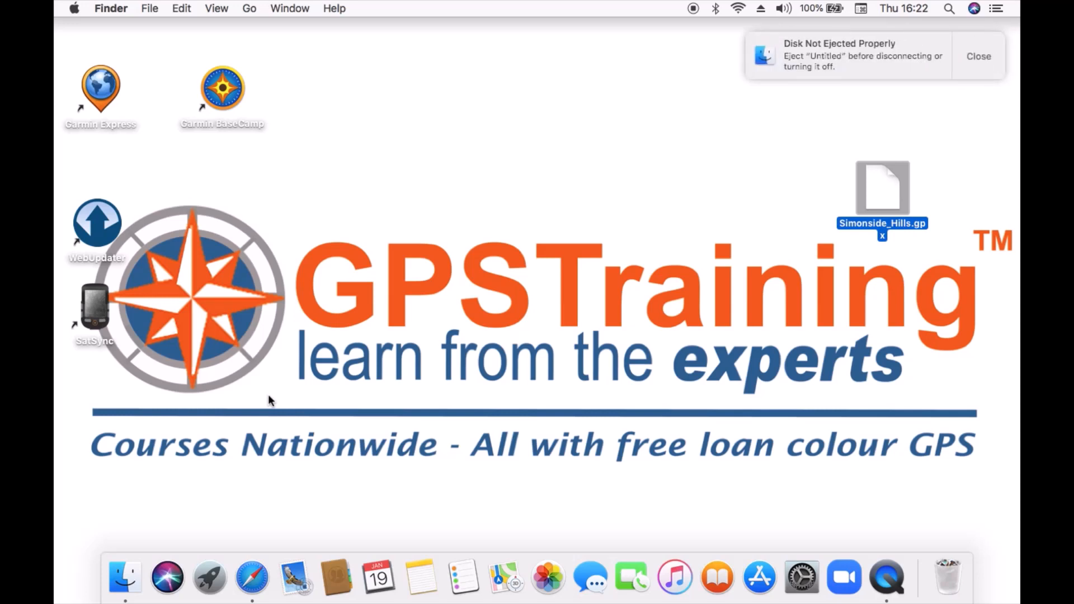
mouse_move(399, 5)
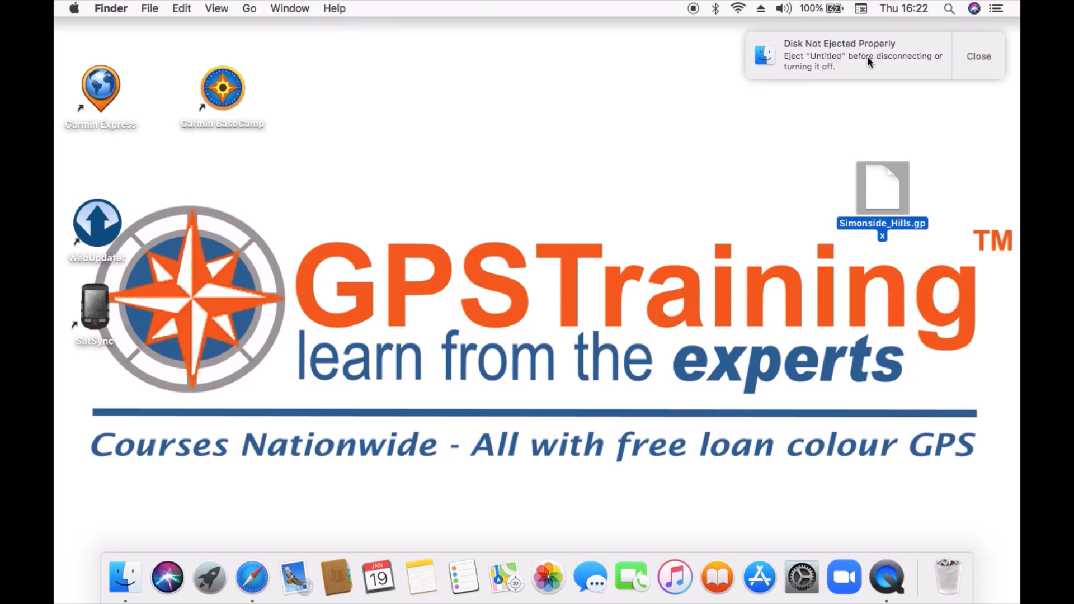
mouse_move(462, 586)
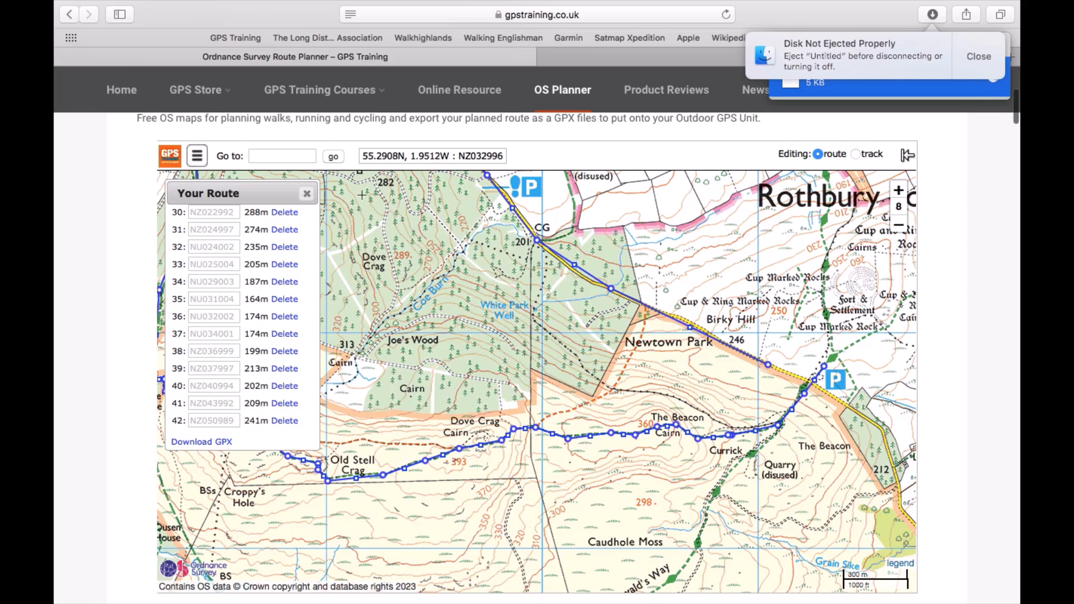
Delete the plotted Simonside Hills route, leaving the bare OS map
left_click(307, 192)
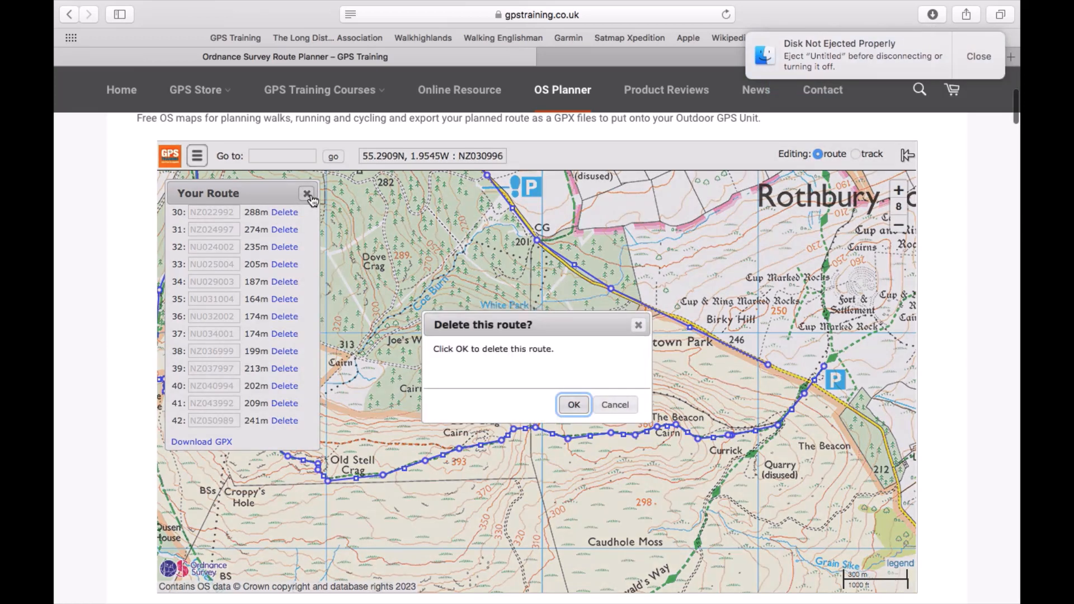
left_click(575, 405)
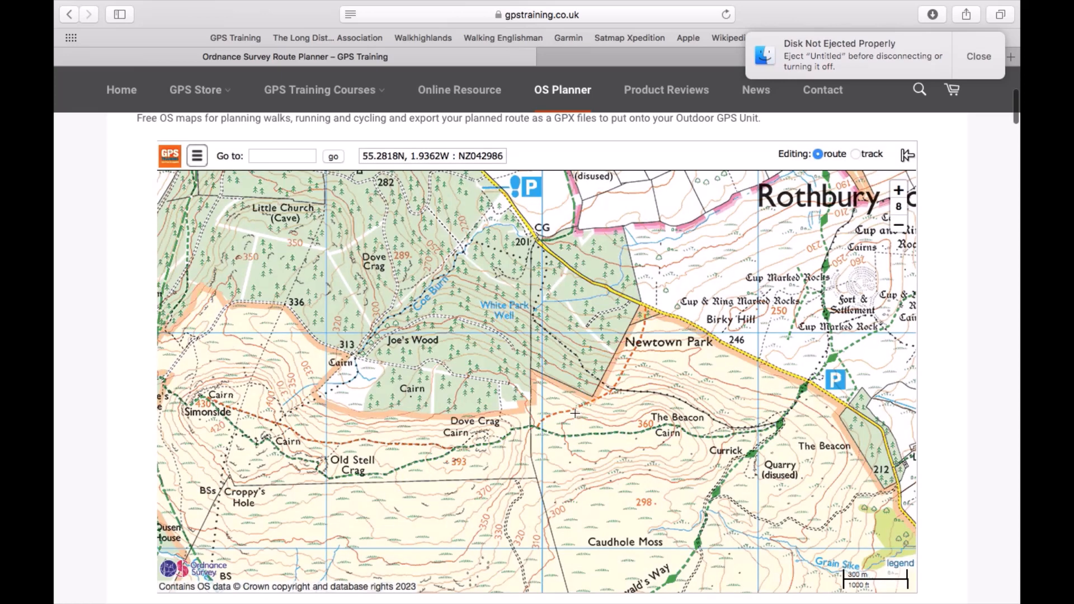